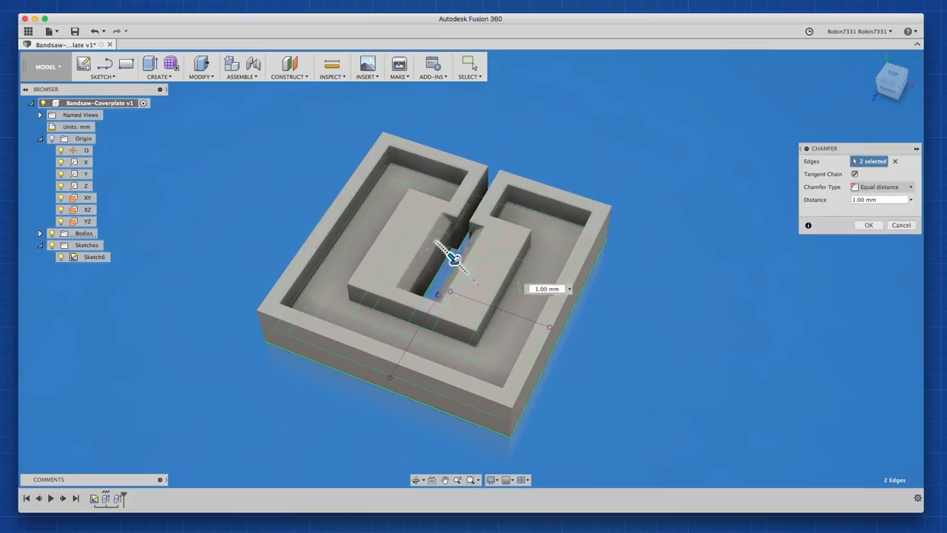
# Enter edit mode on the base plate outline sketch with its slot notch.
pyautogui.click(873, 225)
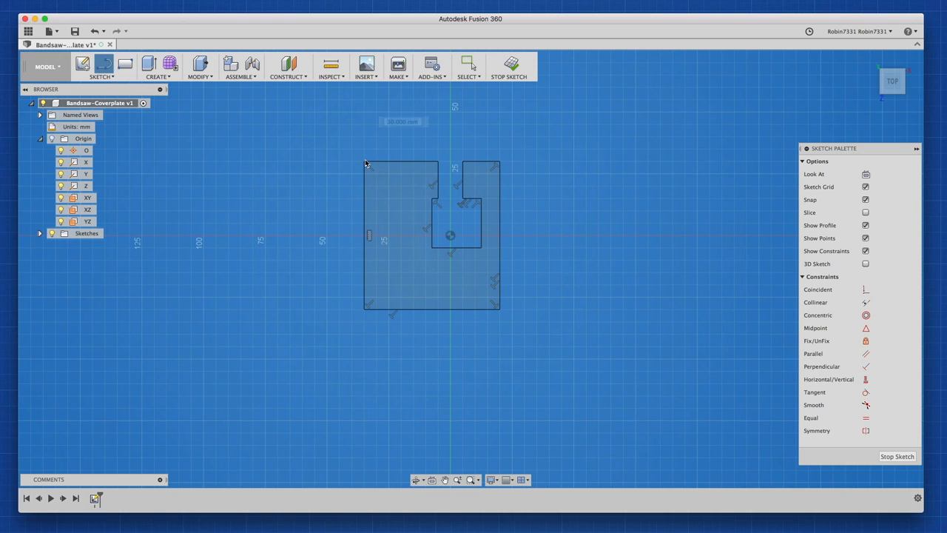
# Start the Project/Include > Project command from the Sketch menu.
pyautogui.click(100, 74)
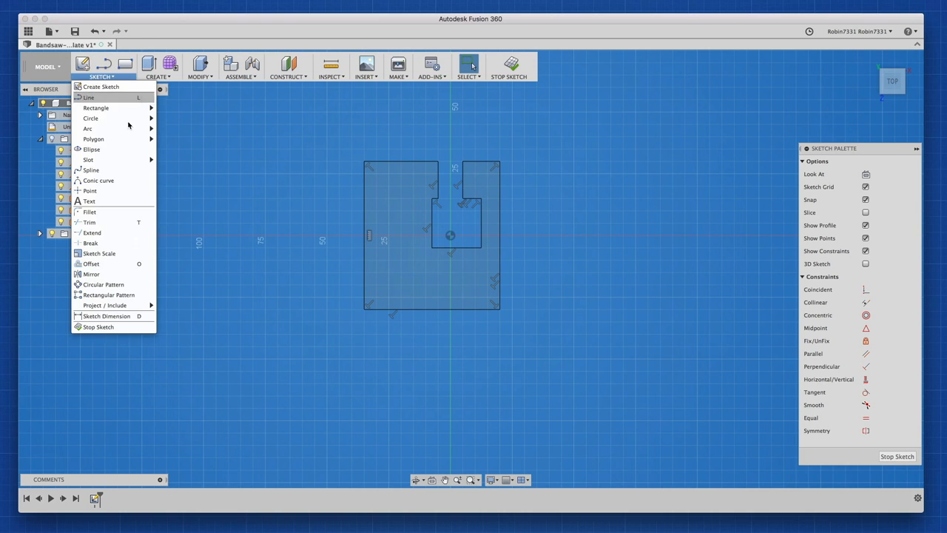
pyautogui.moveTo(107, 305)
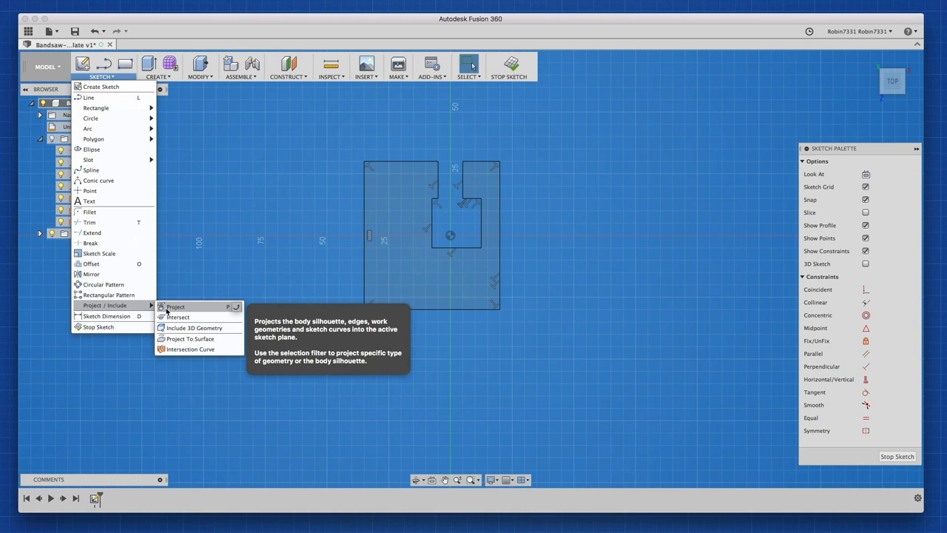
pyautogui.click(175, 306)
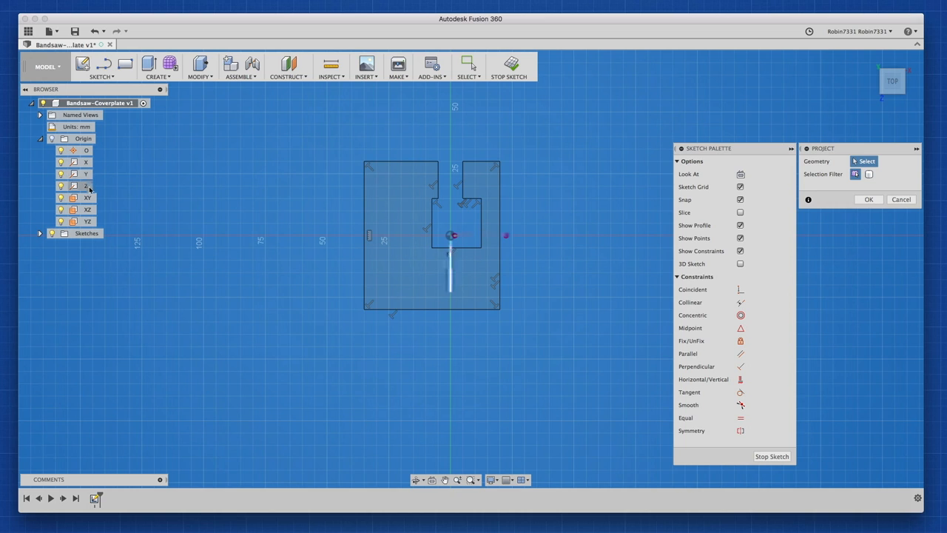
# Confirm the projected geometry for the 50 mm square, 20 mm rectangle and 5 mm slot.
pyautogui.click(869, 198)
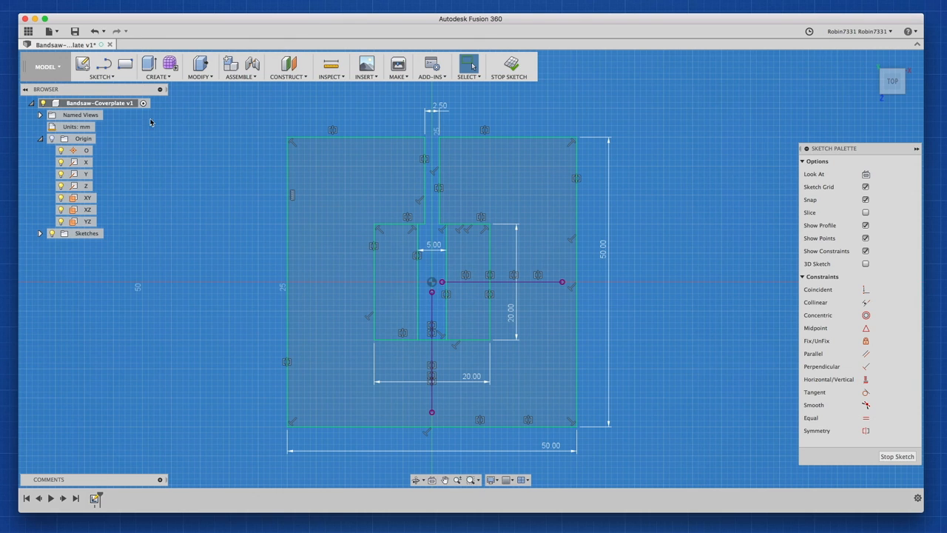
# Offset the plate outline chain 3 mm inward.
pyautogui.click(103, 76)
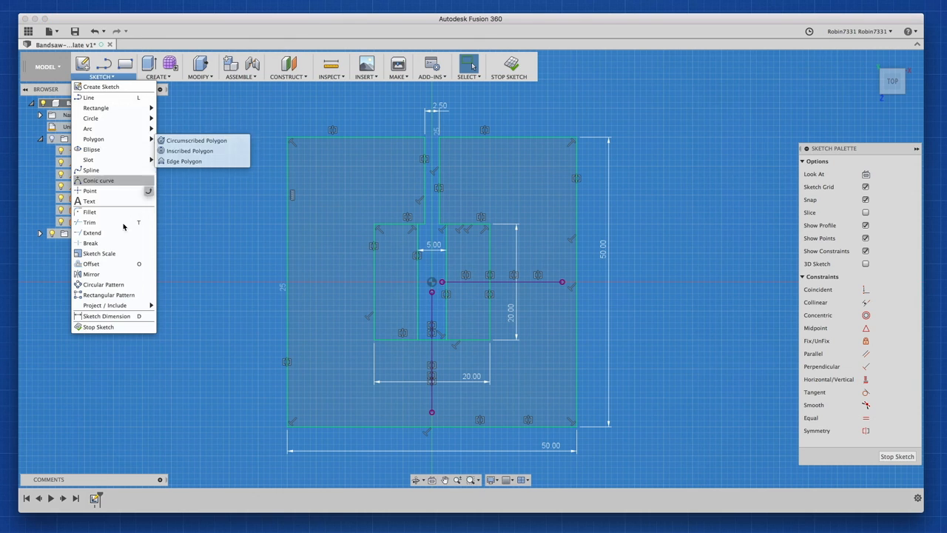
pyautogui.click(92, 264)
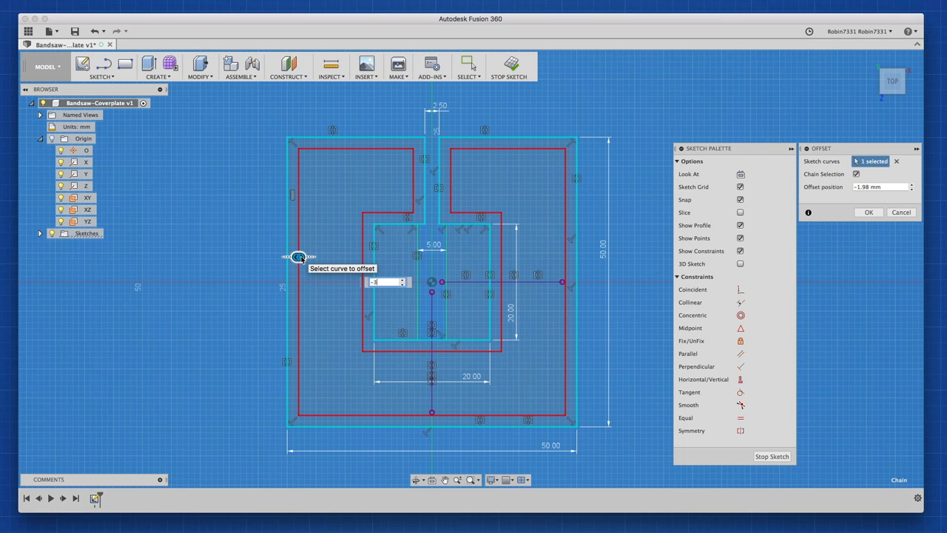
pyautogui.click(870, 210)
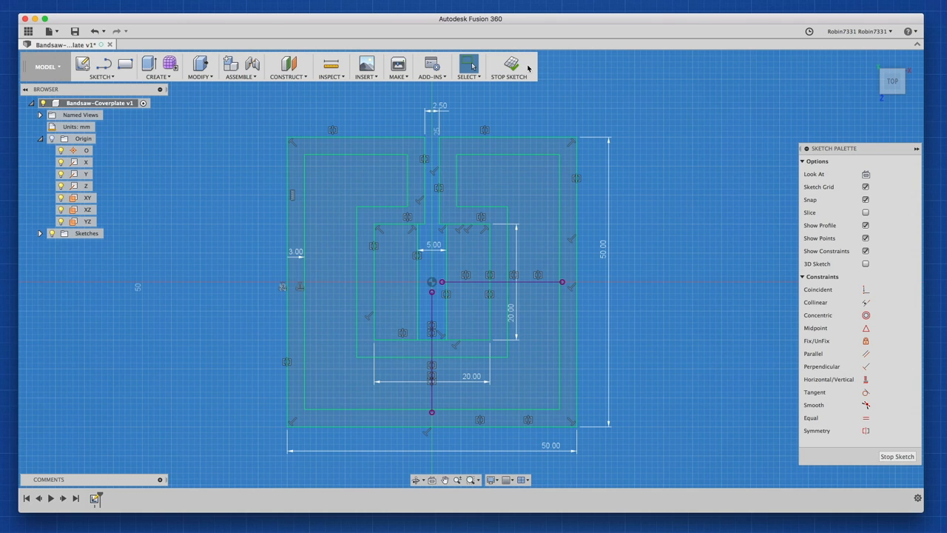
# Finish the sketch and extrude the profiles 10 mm as a new plate body.
pyautogui.click(518, 63)
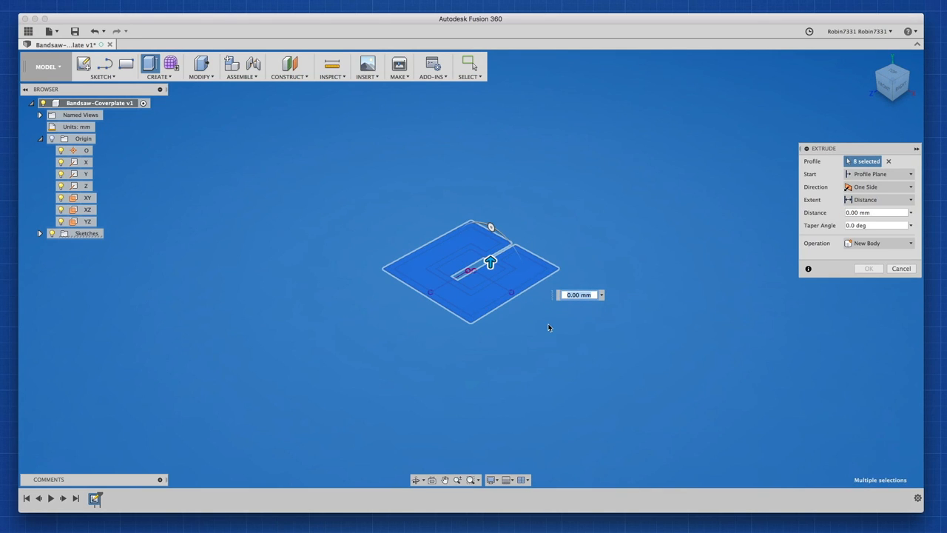
pyautogui.write('10')
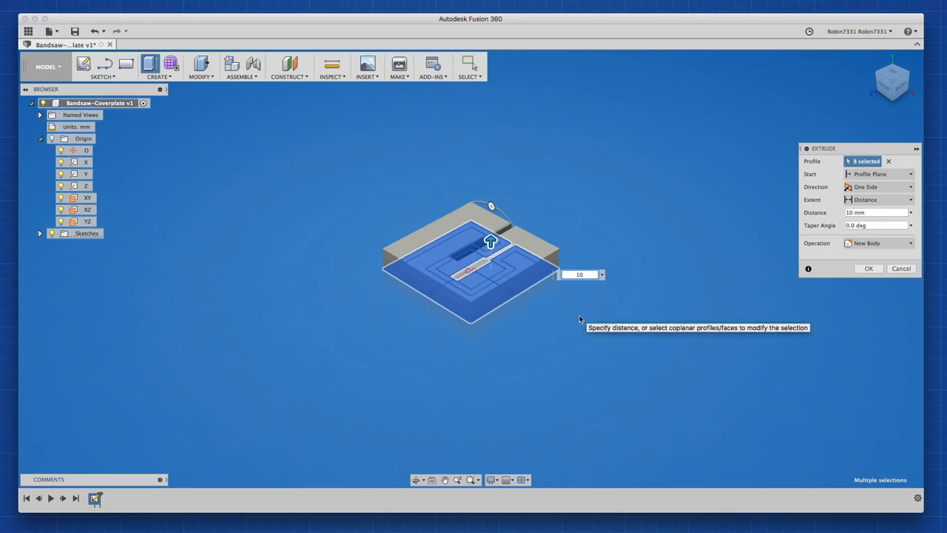
pyautogui.click(873, 269)
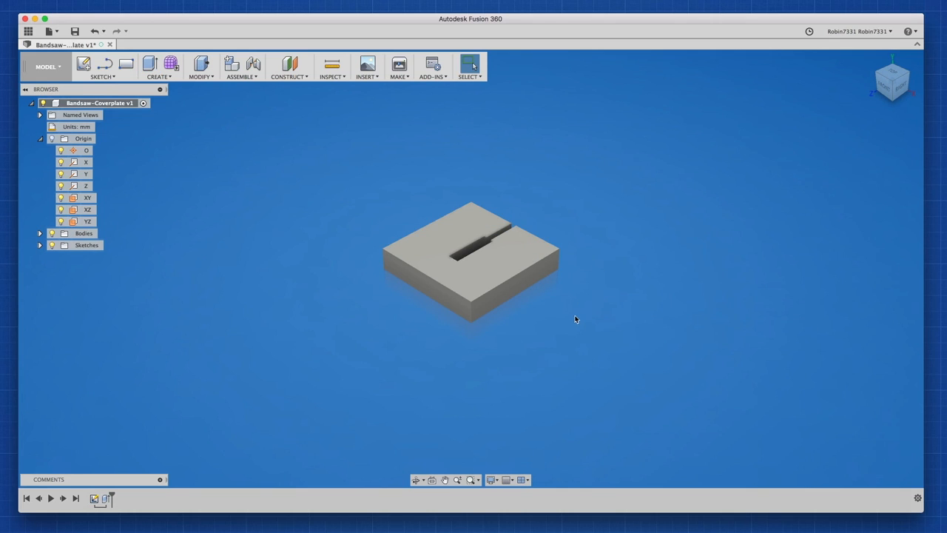
# Cut the pocket profiles 5 mm deep from the plate's top face, leaving rim and slot island.
pyautogui.click(42, 246)
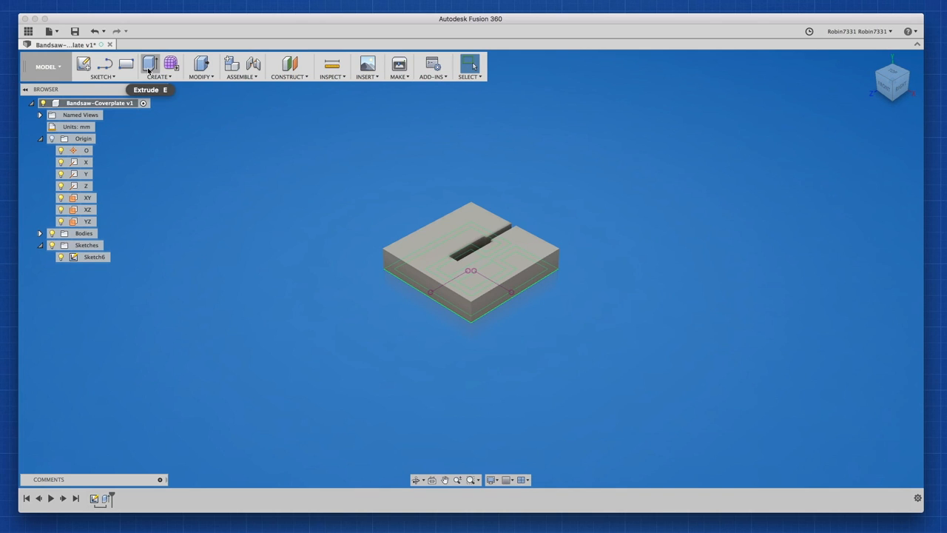
pyautogui.click(150, 65)
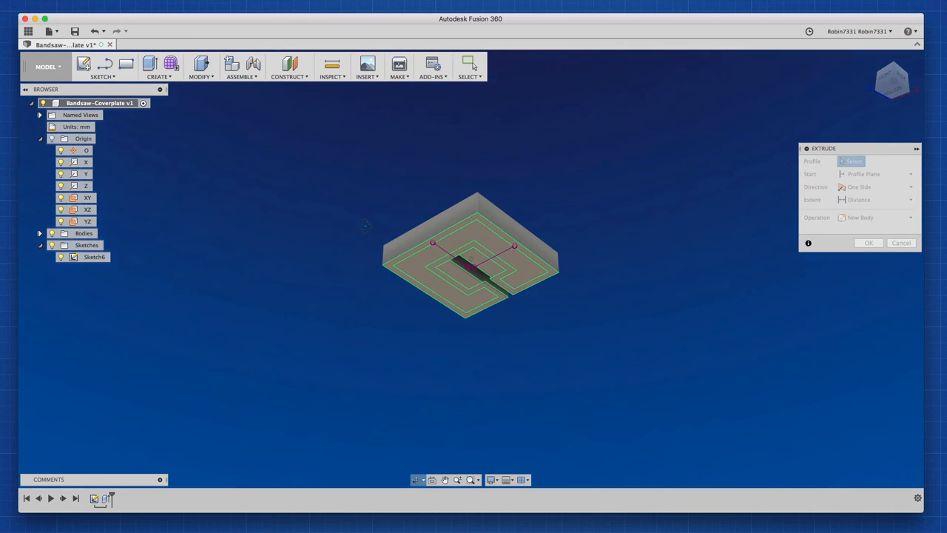
pyautogui.click(432, 254)
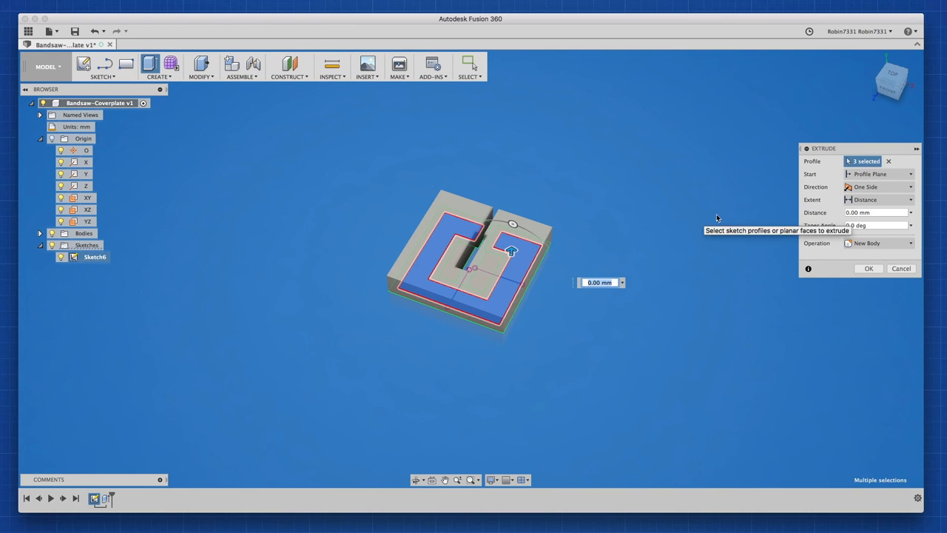
pyautogui.click(876, 173)
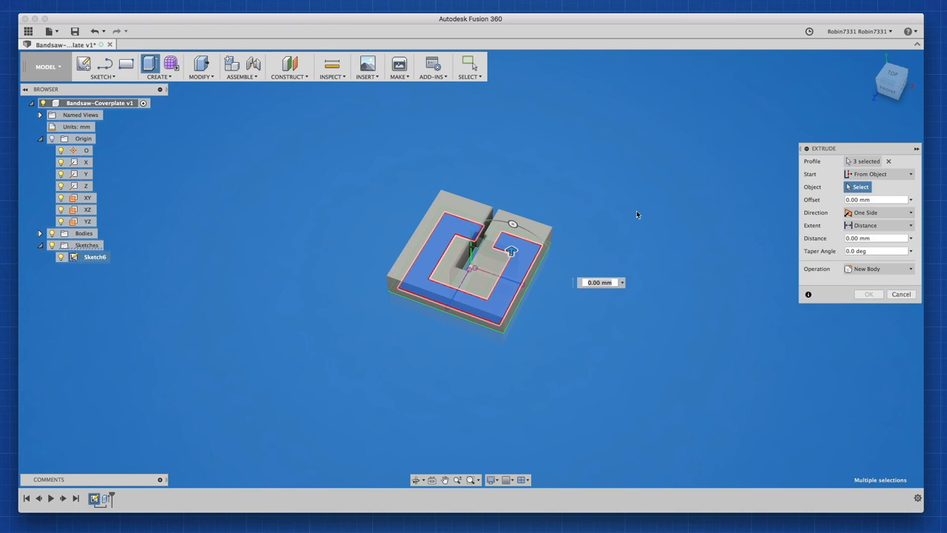
pyautogui.click(509, 237)
pyautogui.write('-5')
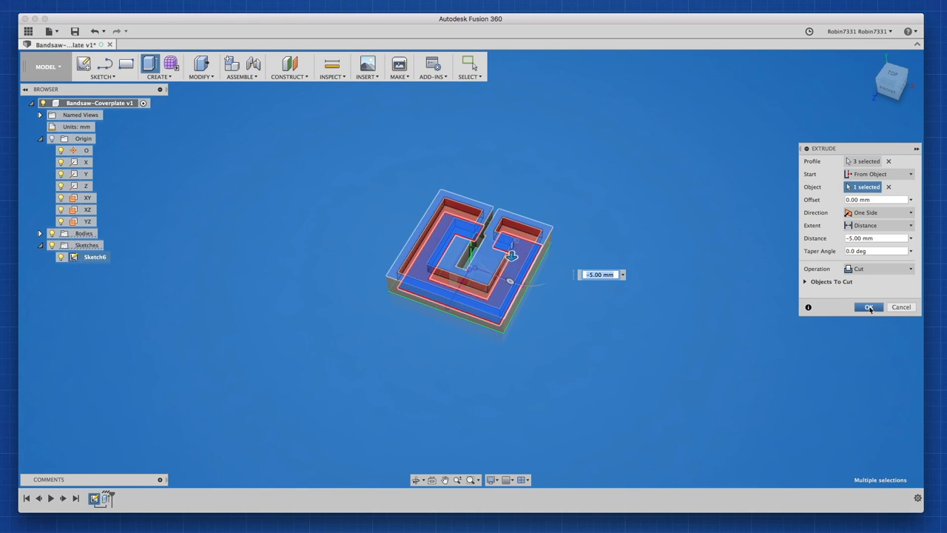
pyautogui.click(870, 307)
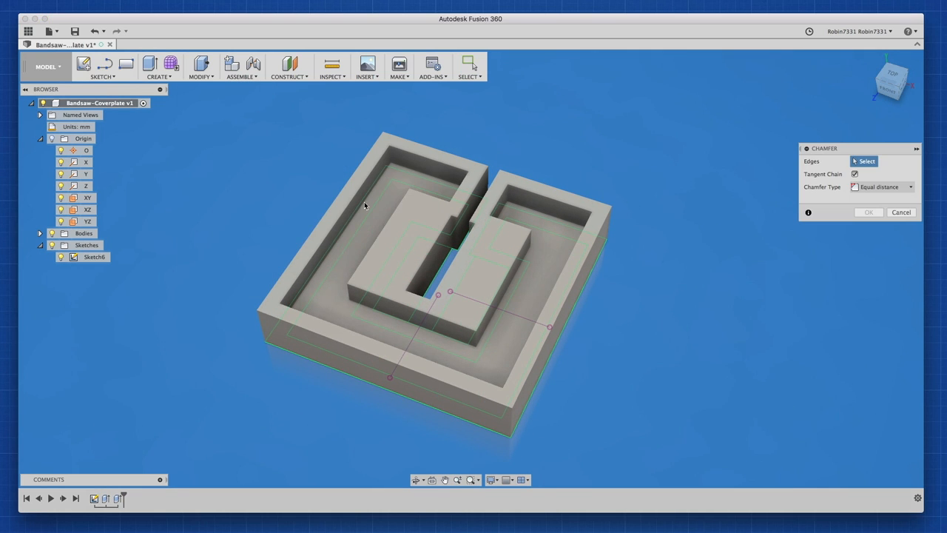
# Apply a 5 mm chamfer to the two top edges of the slot.
pyautogui.click(445, 255)
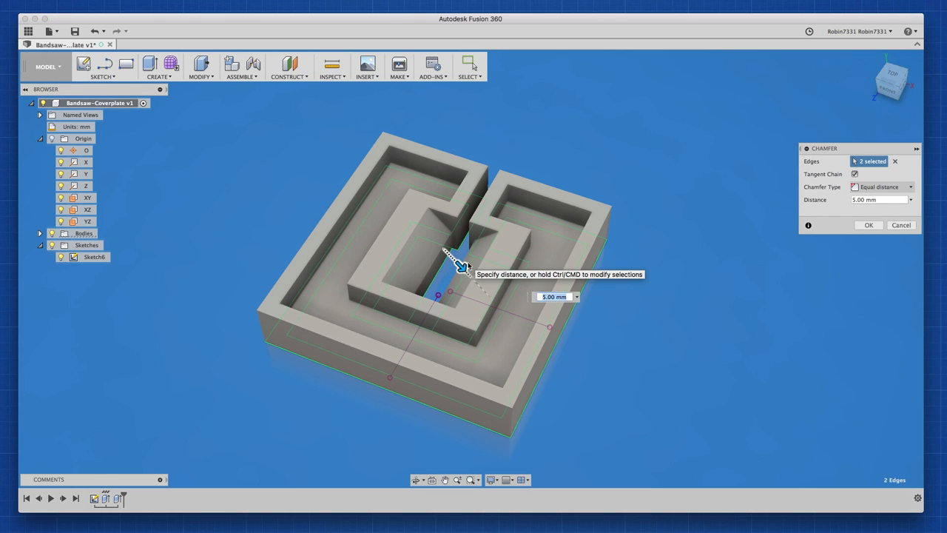
pyautogui.click(901, 225)
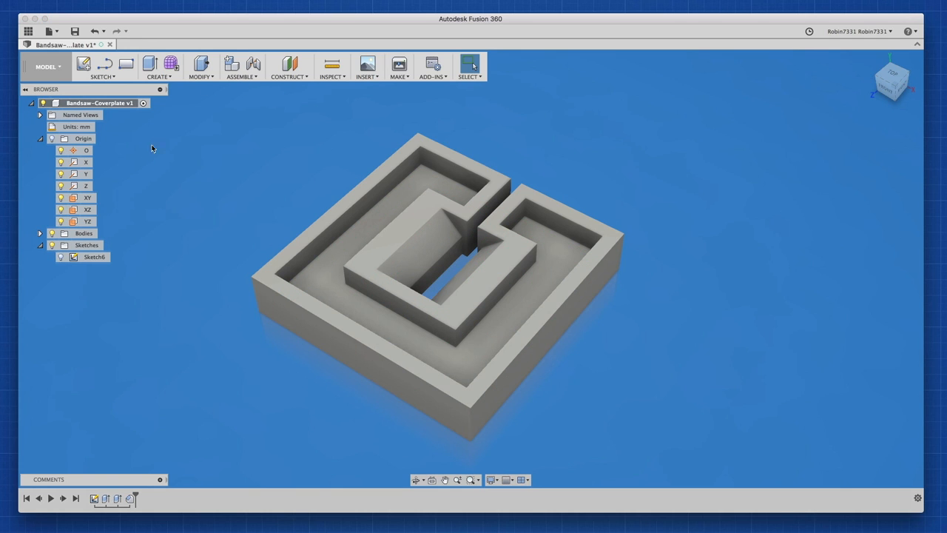
# Fillet the 30 plate edges and corners with a 2.50 mm radius.
pyautogui.click(202, 68)
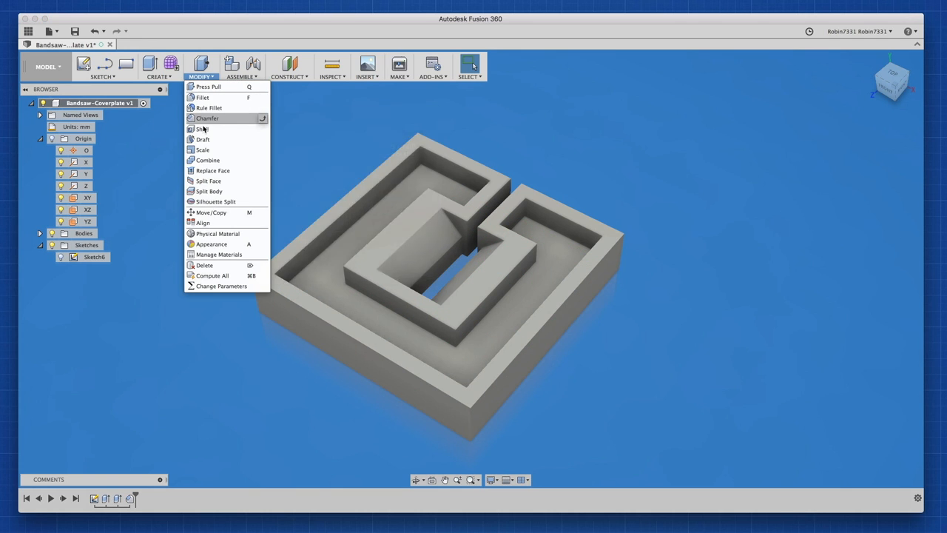
pyautogui.click(202, 98)
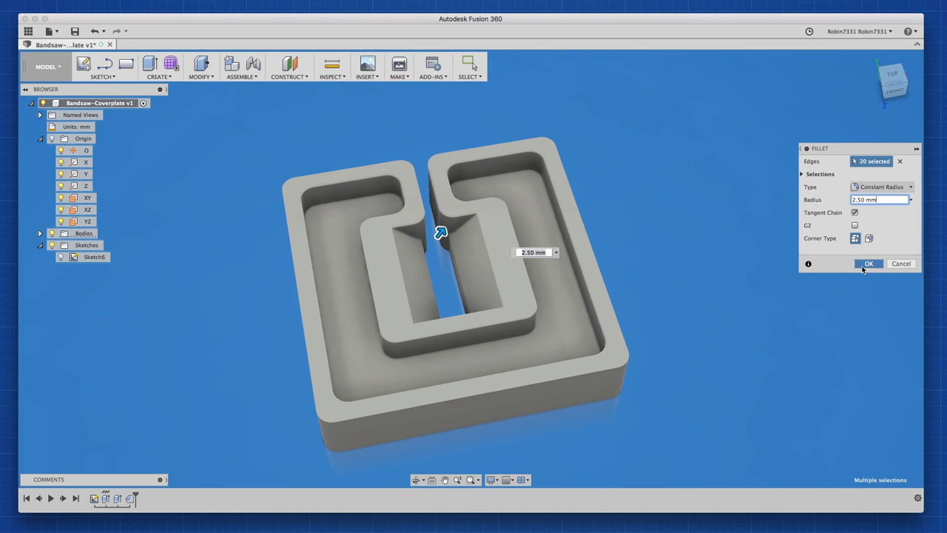
pyautogui.click(868, 263)
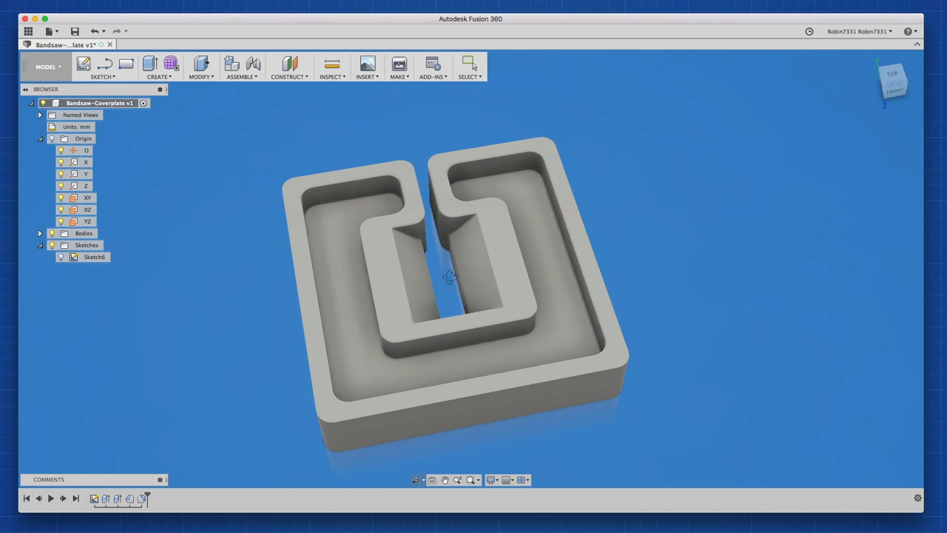